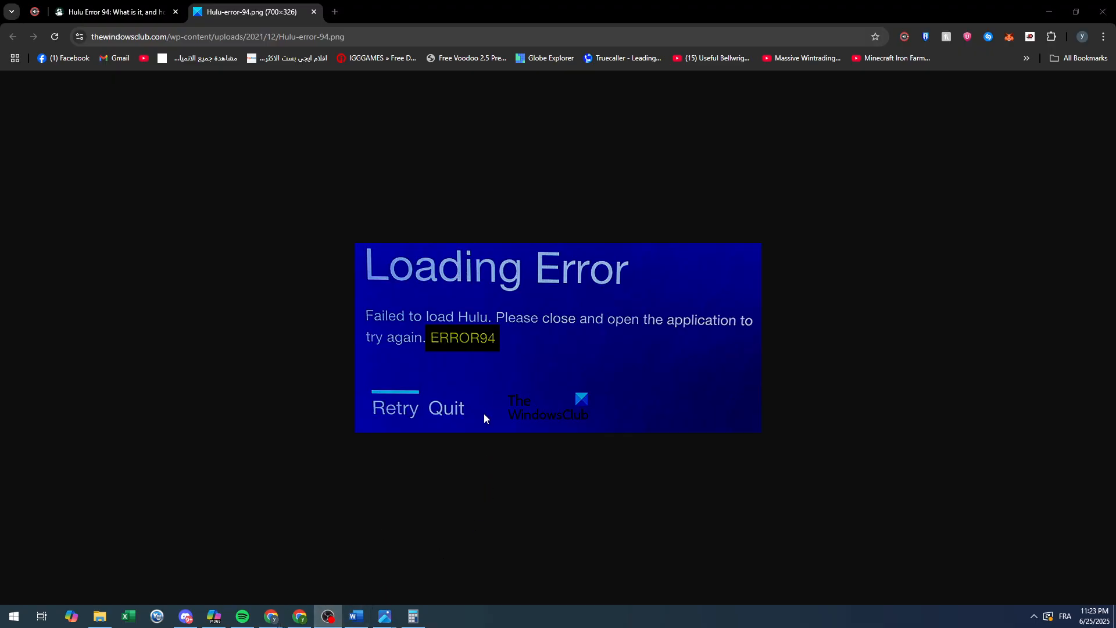
mouse_move(482, 388)
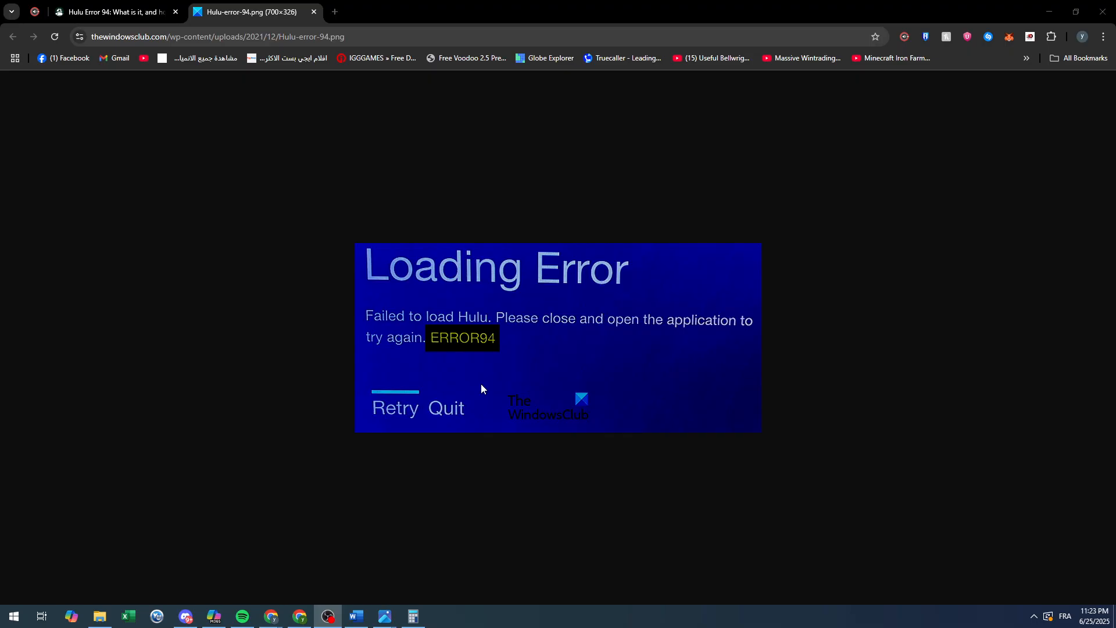
mouse_move(474, 371)
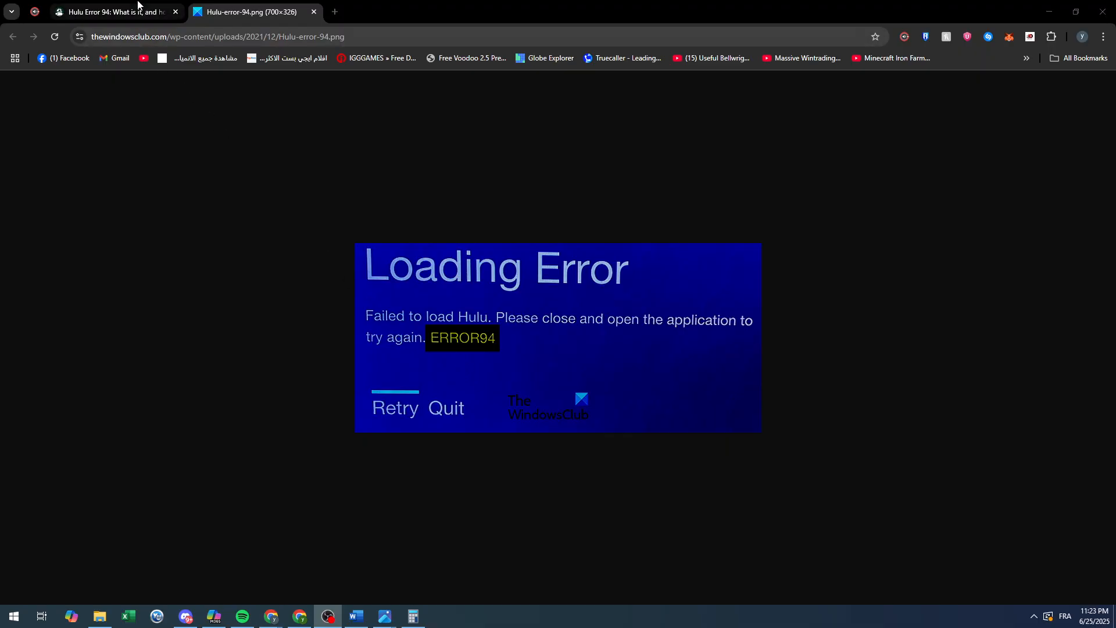
Step: Switch to the Android Authority 'Hulu Error 94' article explaining causes and fixes
click(107, 12)
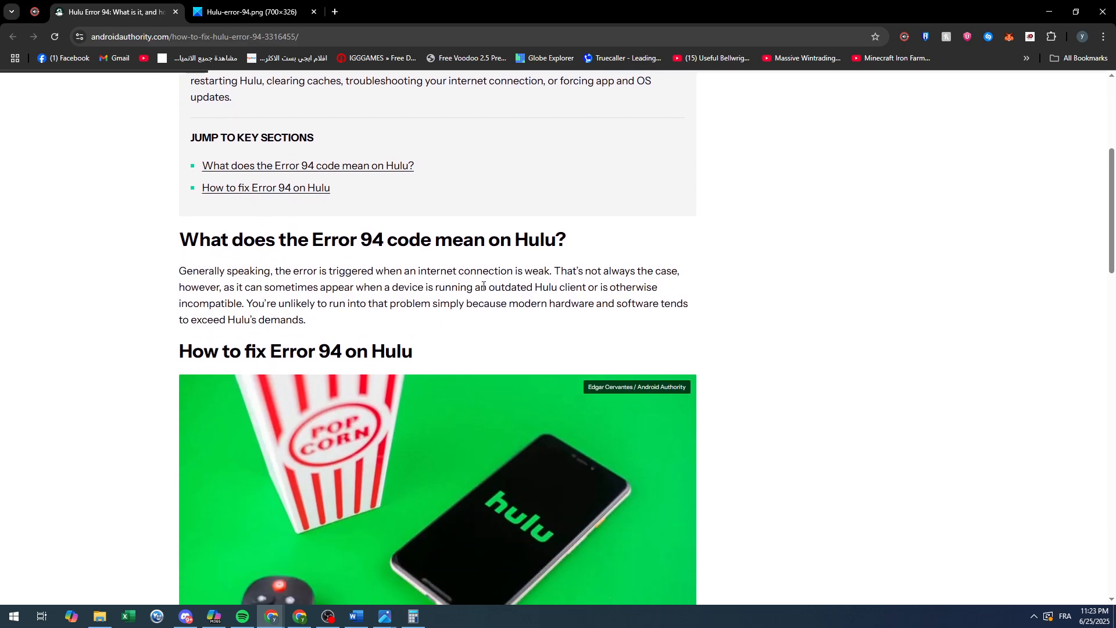
mouse_move(615, 274)
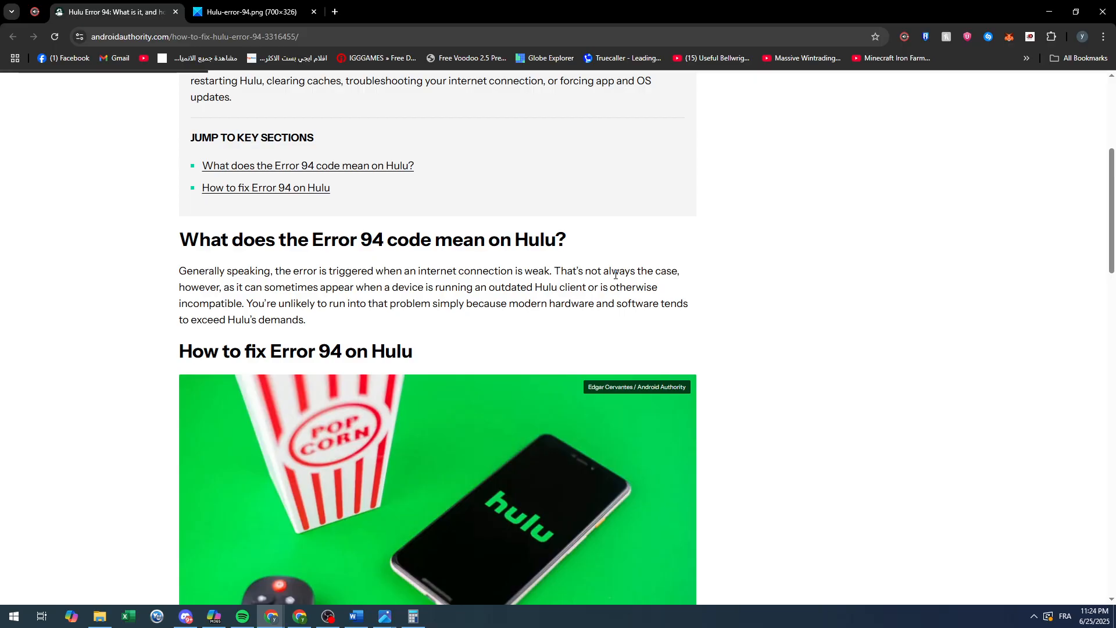
Step: Switch back to the Hulu-error-94.png screenshot showing the ERROR94 loading error
click(249, 12)
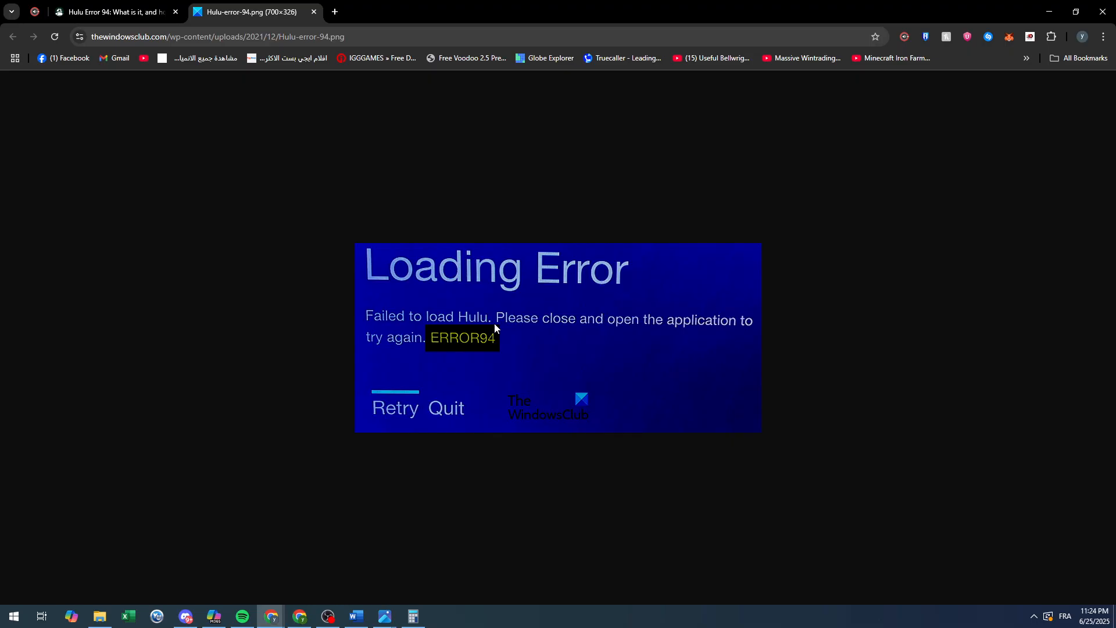
mouse_move(309, 180)
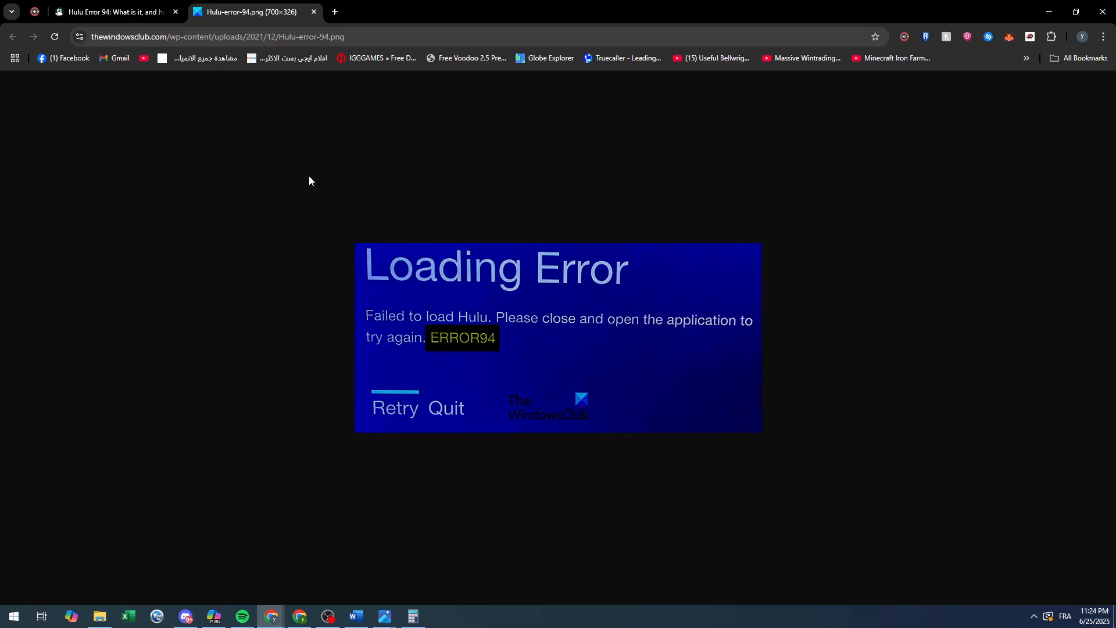
Step: Return to the Hulu Error 94 article from the screenshot
click(114, 12)
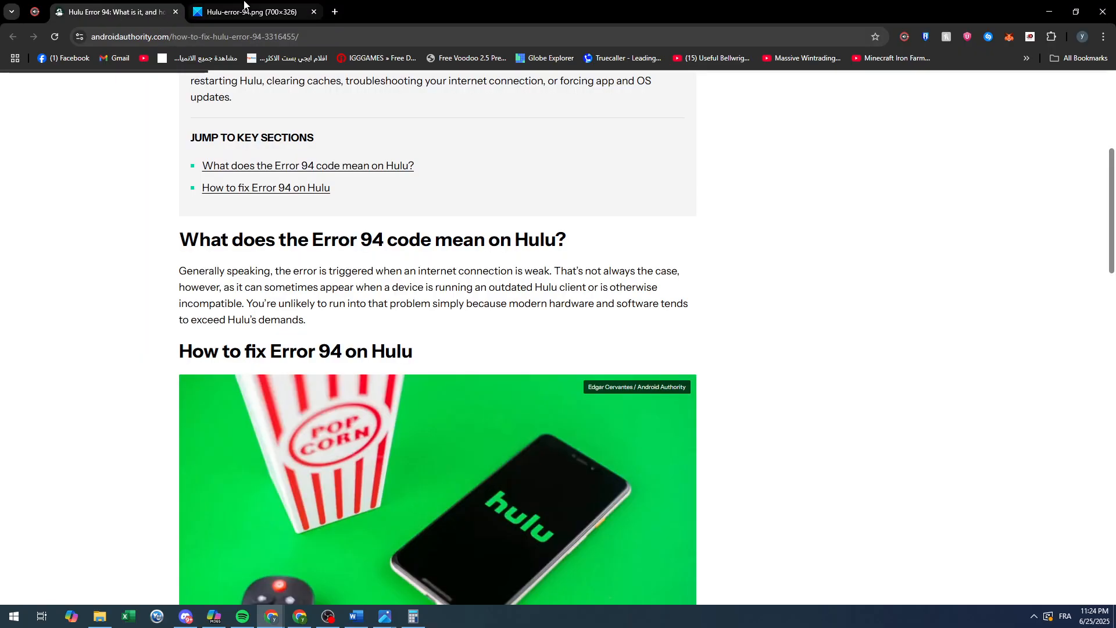
mouse_move(416, 404)
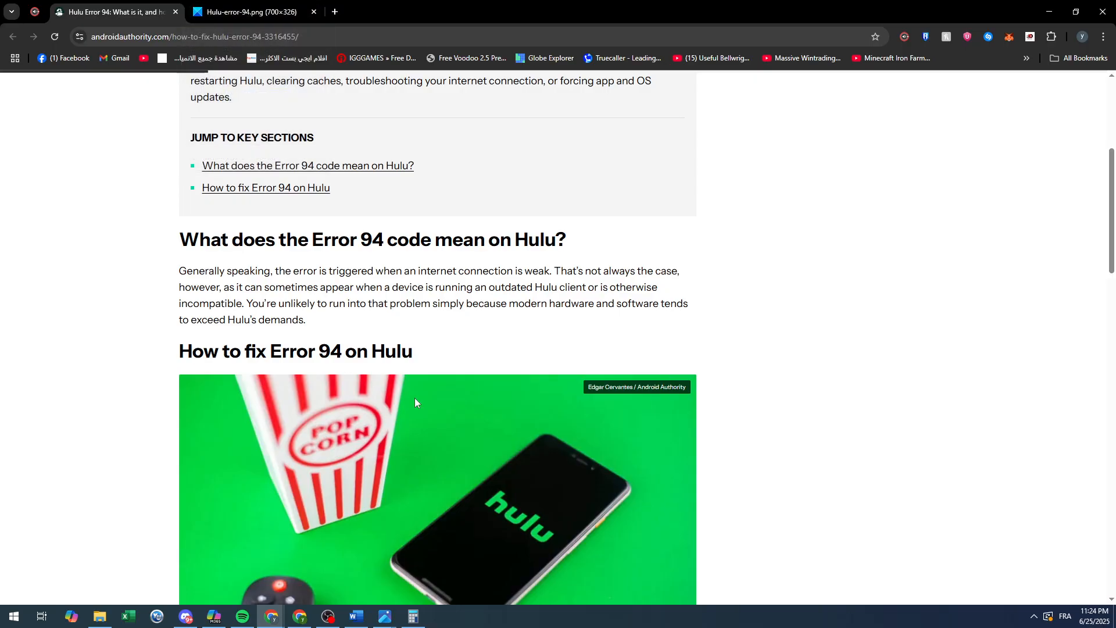
mouse_move(406, 398)
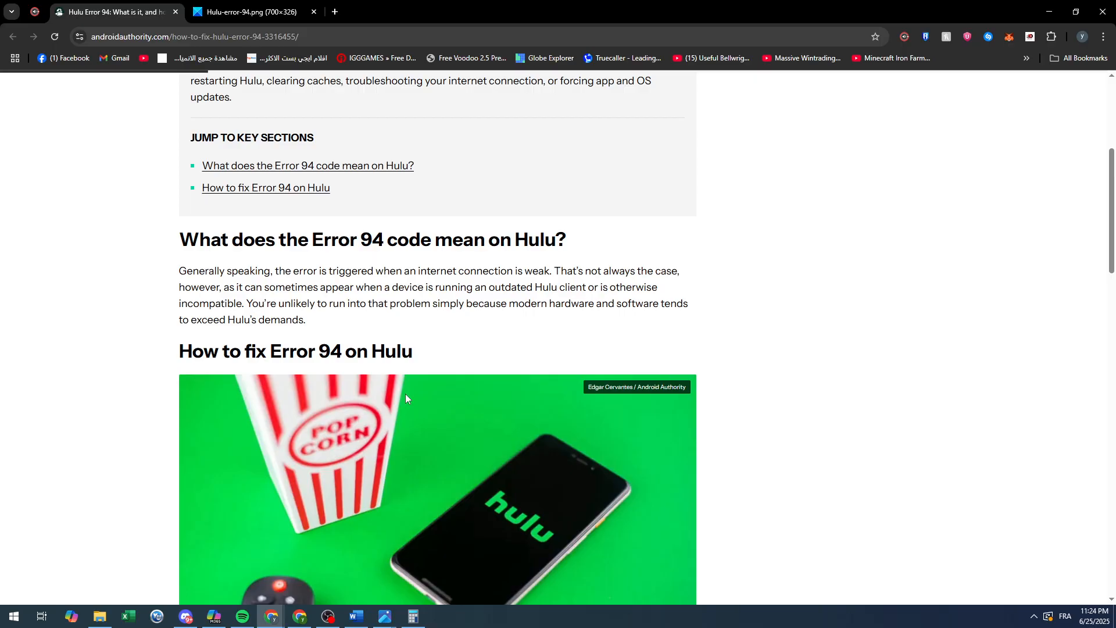
scroll(down, 3)
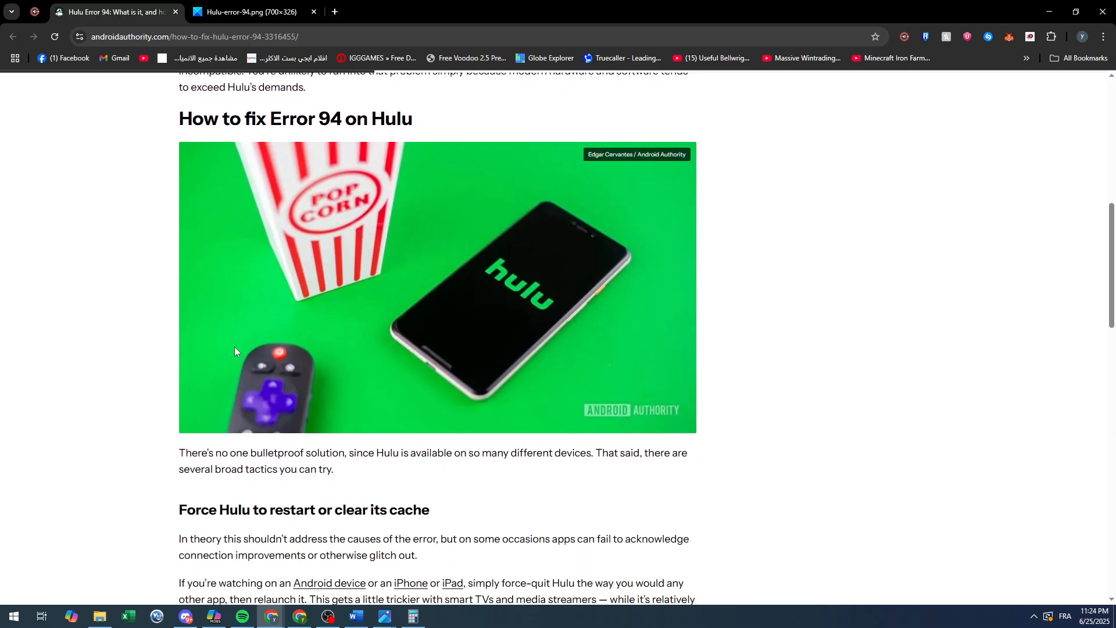
scroll(up, 3)
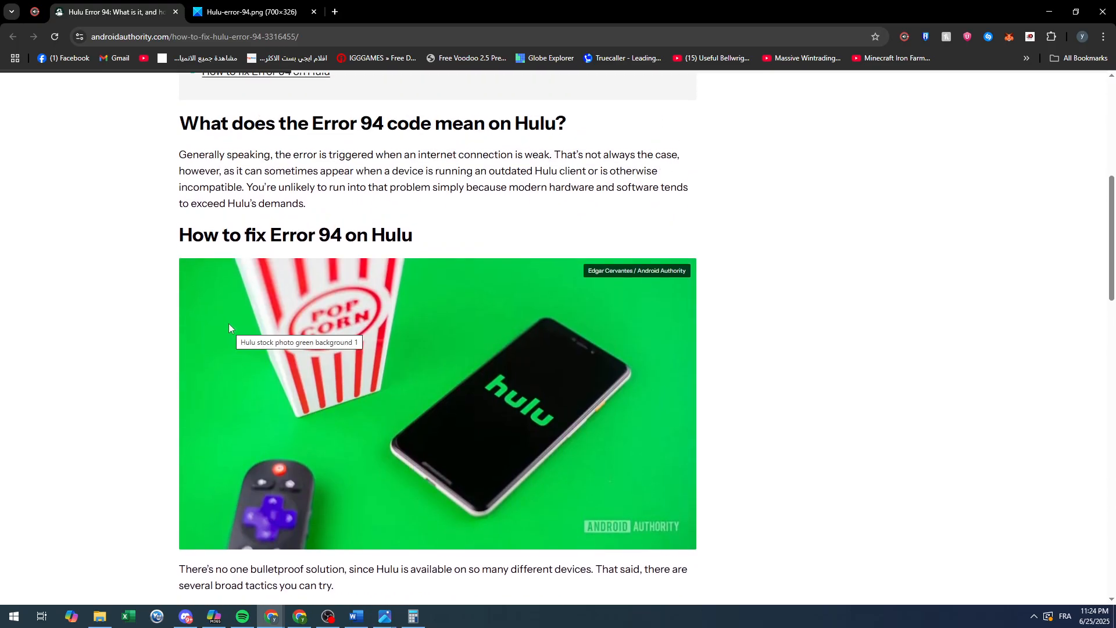
scroll(down, 3)
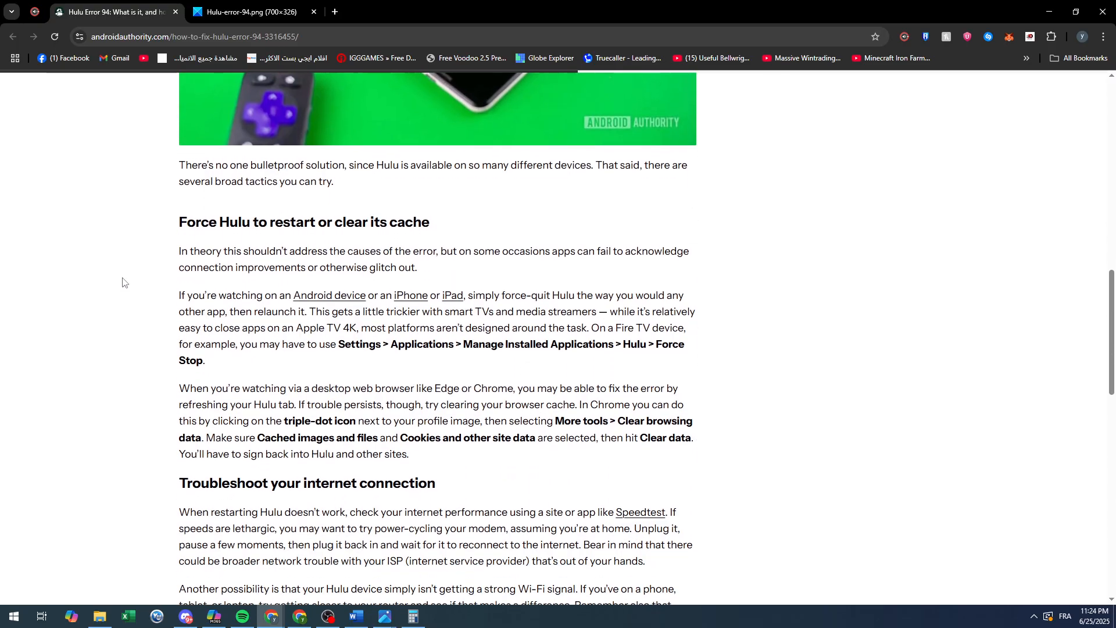
scroll(down, 3)
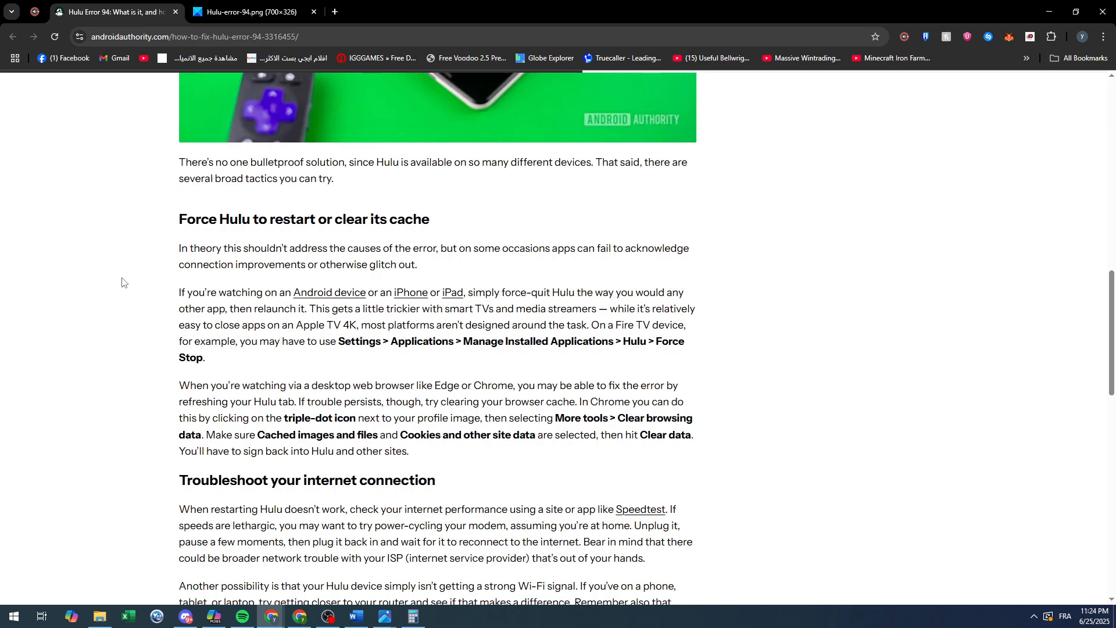
scroll(down, 3)
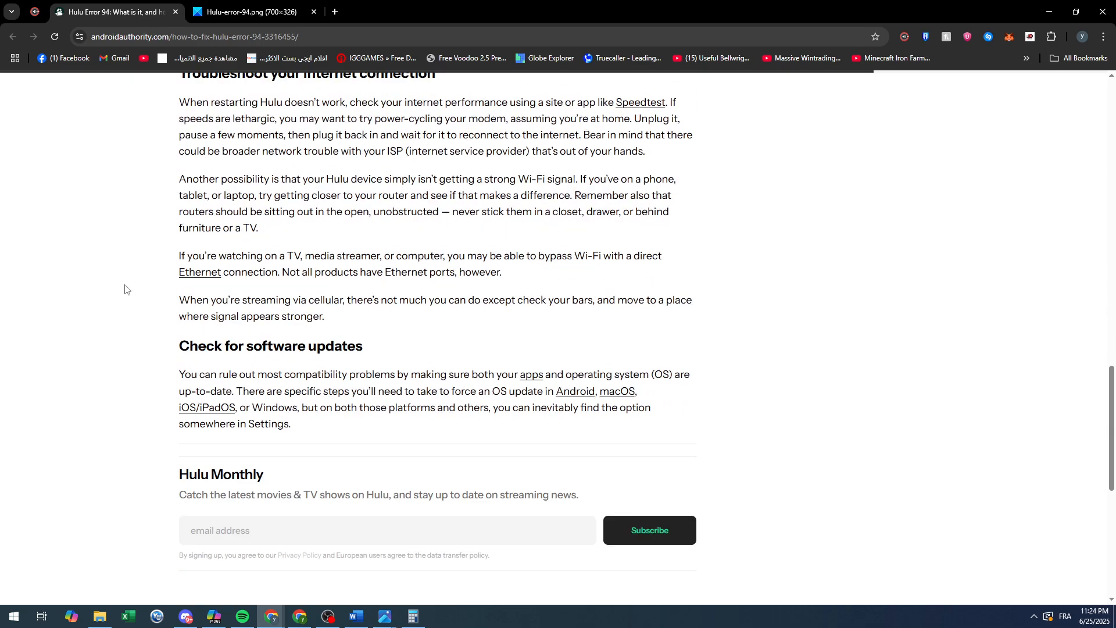
scroll(up, 3)
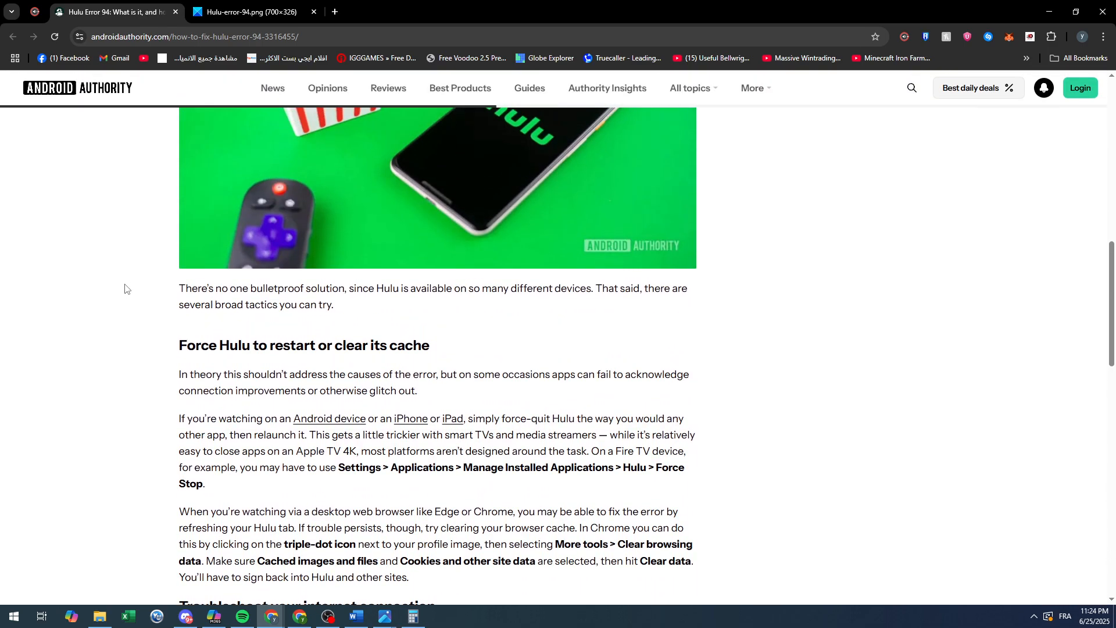
scroll(up, 3)
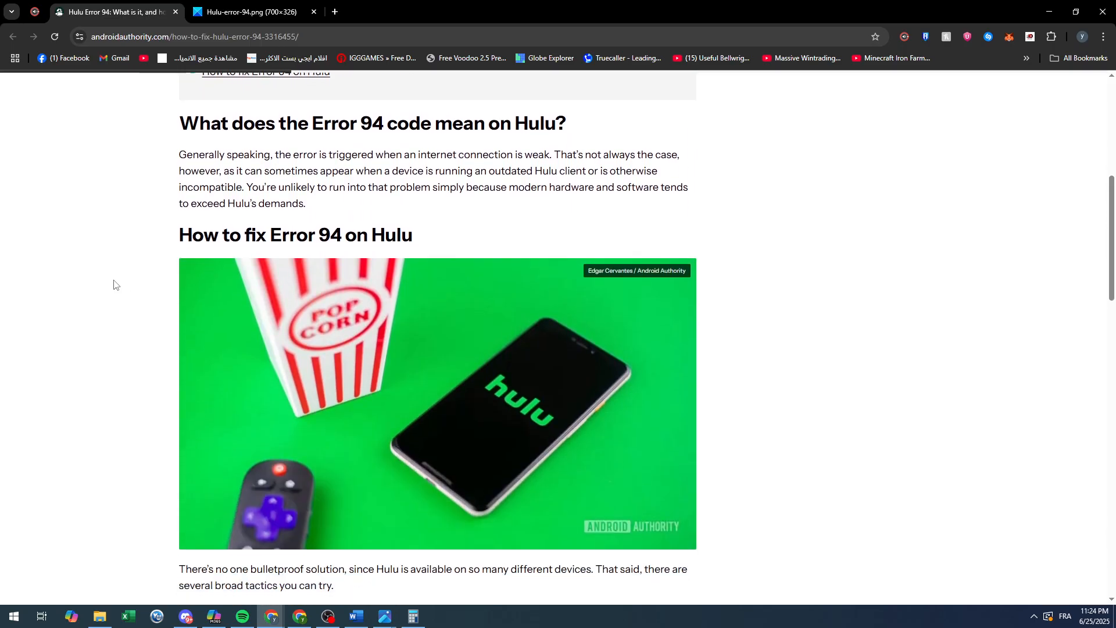